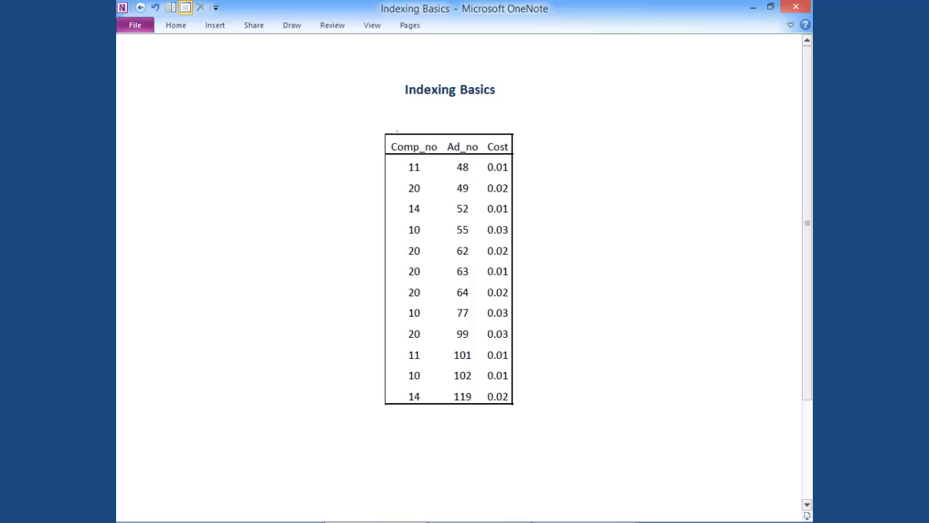
- Handwrite 'Unindexed' above the Comp_no/Ad_no/Cost table with an arrow to Comp_no
left_click_drag(388, 123, 429, 116)
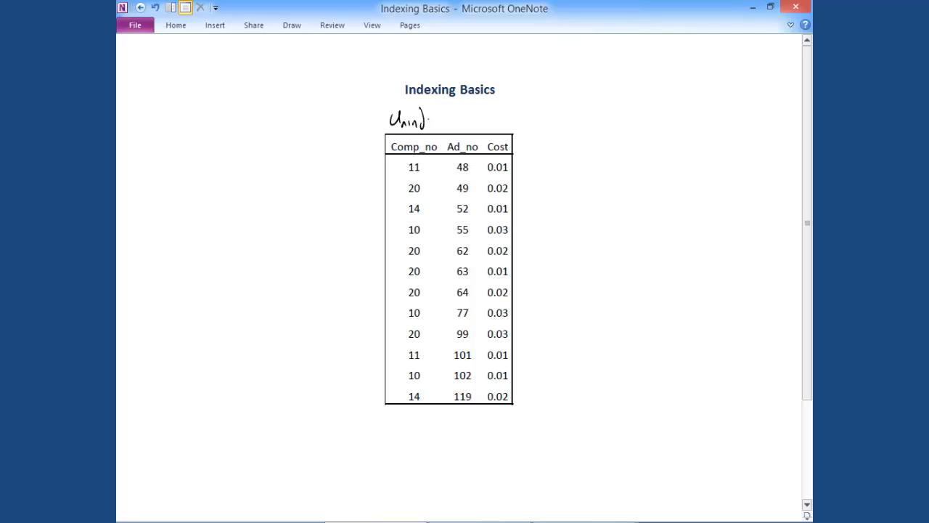
left_click_drag(421, 120, 463, 119)
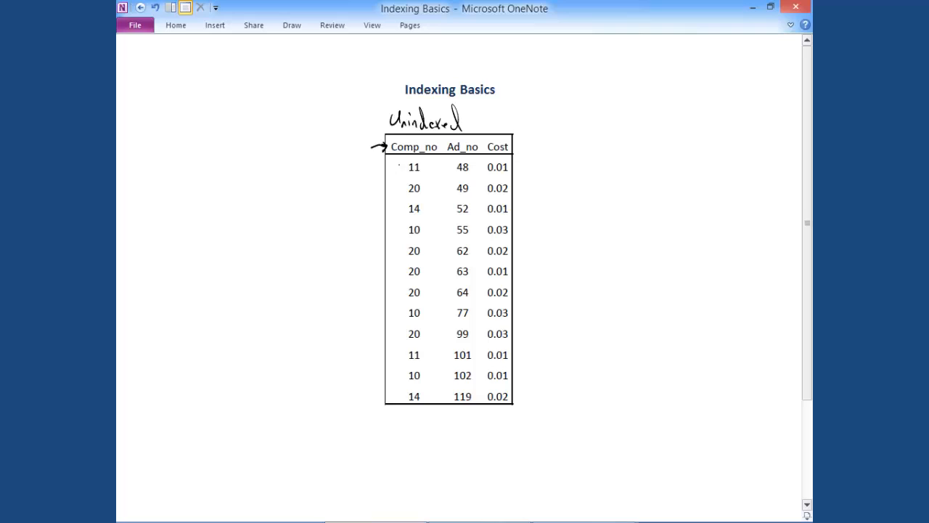
- Ink a zigzag down the Comp_no values from 11 to the last row, circling both 14s
left_click_drag(403, 168, 384, 168)
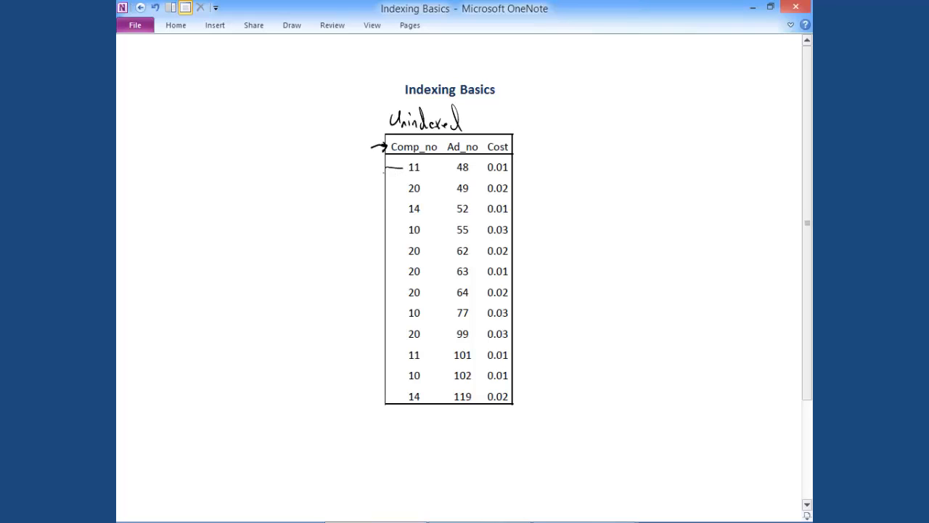
left_click_drag(392, 167, 392, 231)
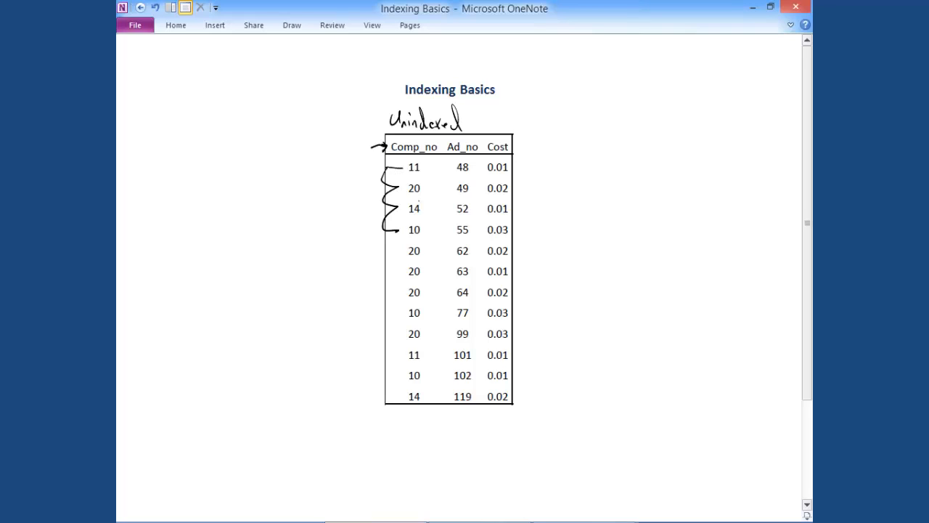
left_click_drag(414, 209, 396, 290)
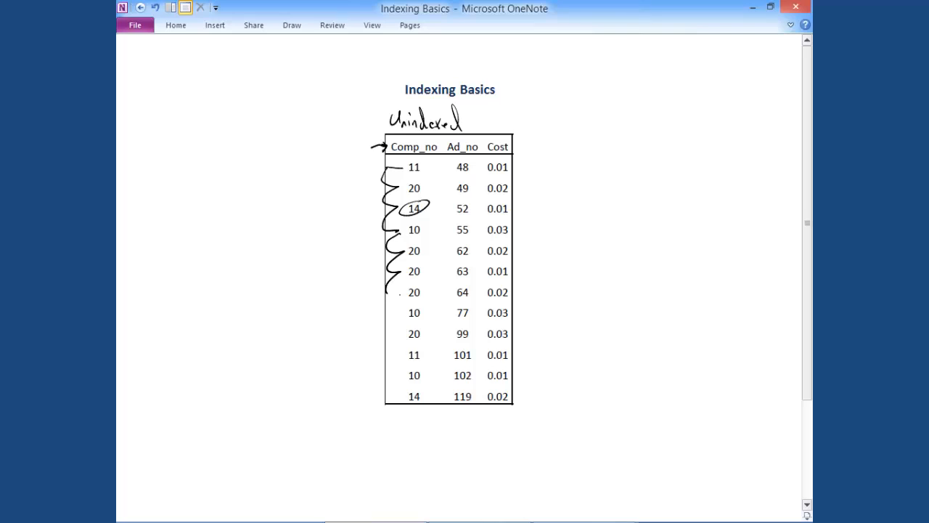
left_click_drag(389, 280, 392, 388)
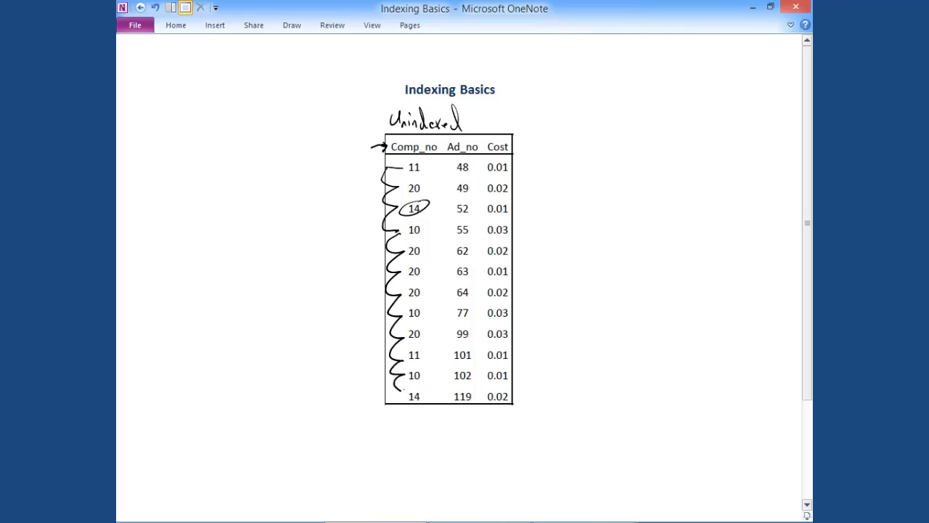
left_click_drag(403, 388, 425, 403)
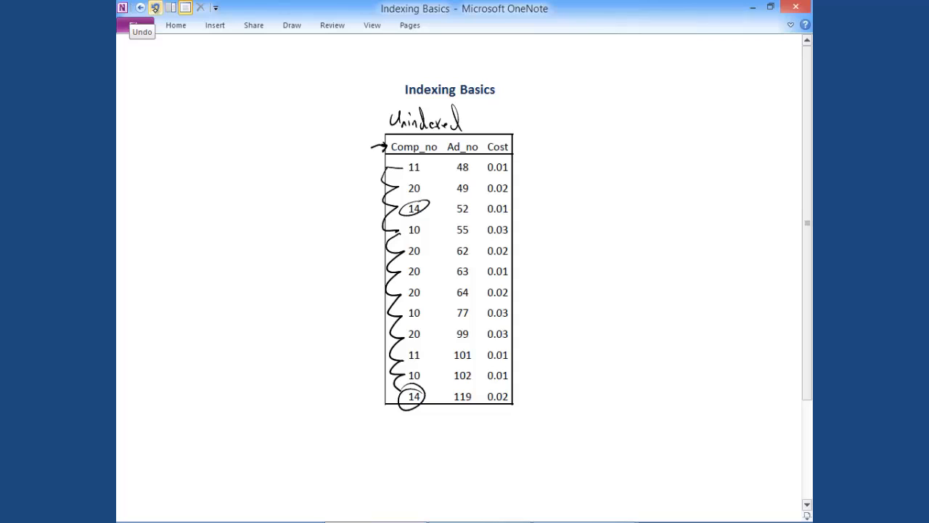
- Undo the zigzag scan strokes on the Comp_no column
left_click(155, 7)
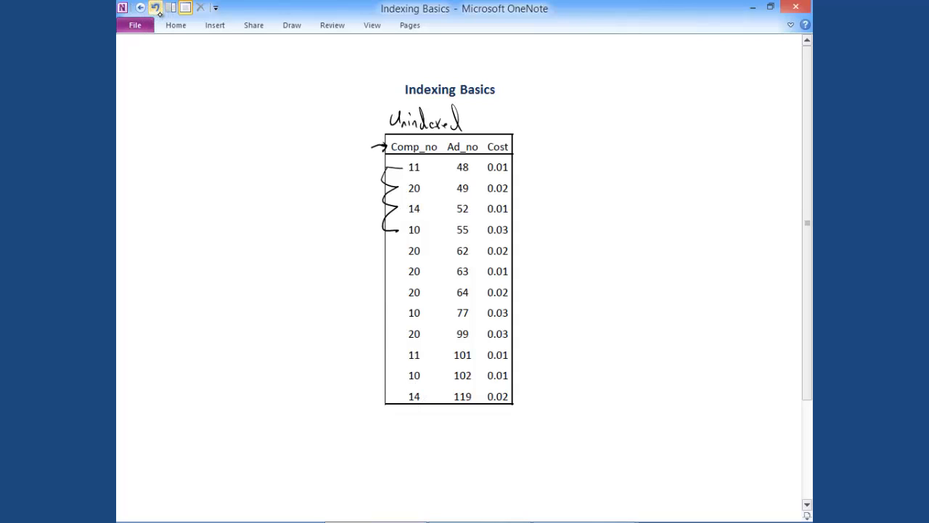
left_click(156, 8)
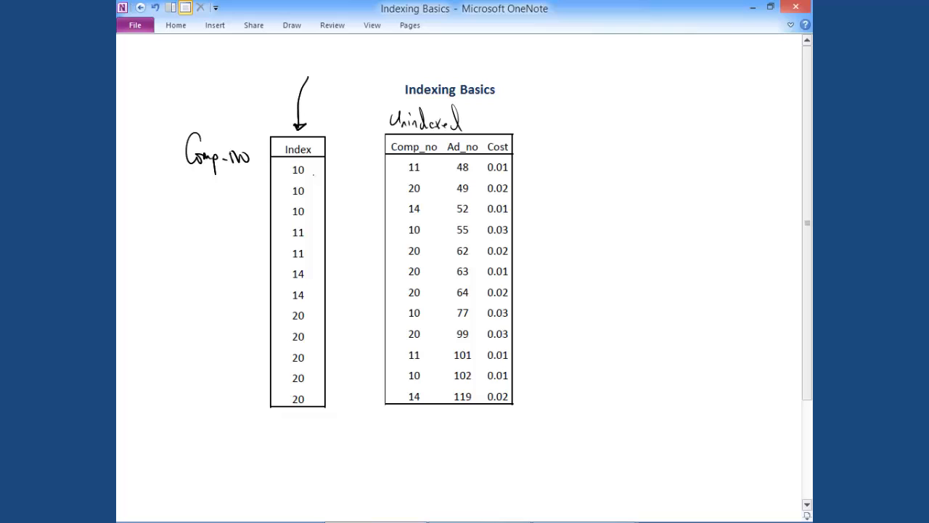
- Draw arrows linking Index entries 10, 11 and 14 to their data rows, and begin a brace
left_click_drag(308, 177, 352, 200)
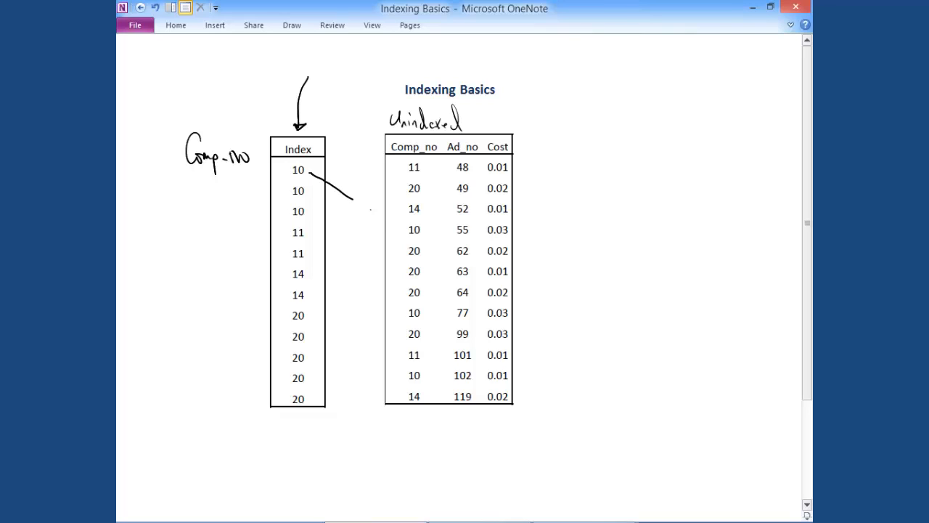
left_click_drag(320, 178, 395, 228)
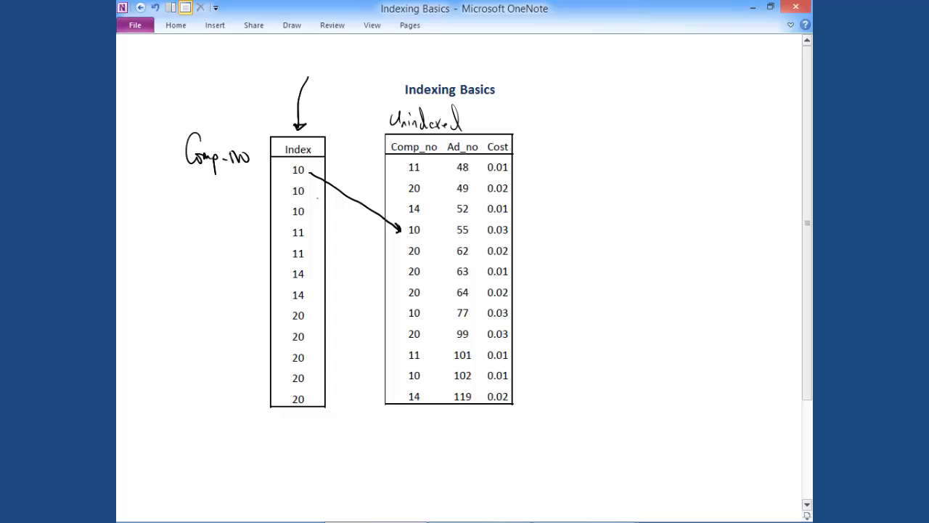
left_click_drag(316, 196, 400, 305)
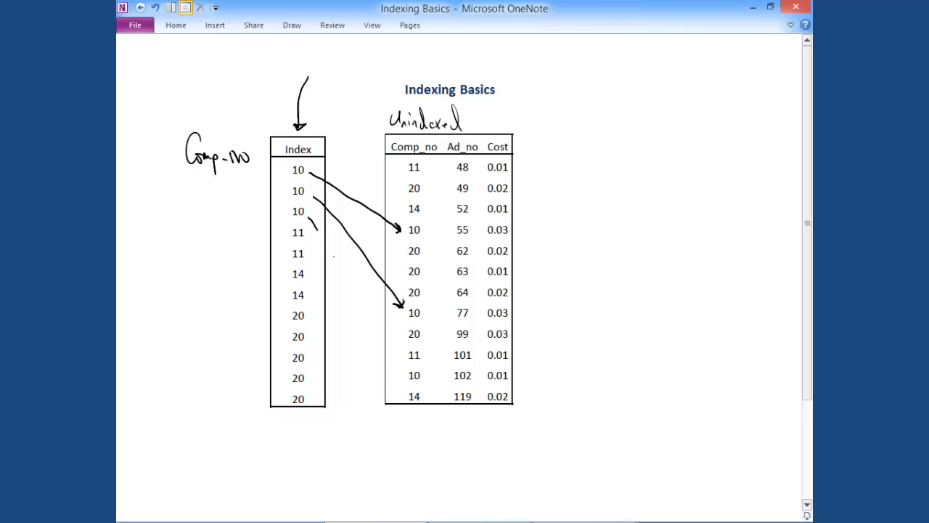
left_click_drag(312, 232, 399, 375)
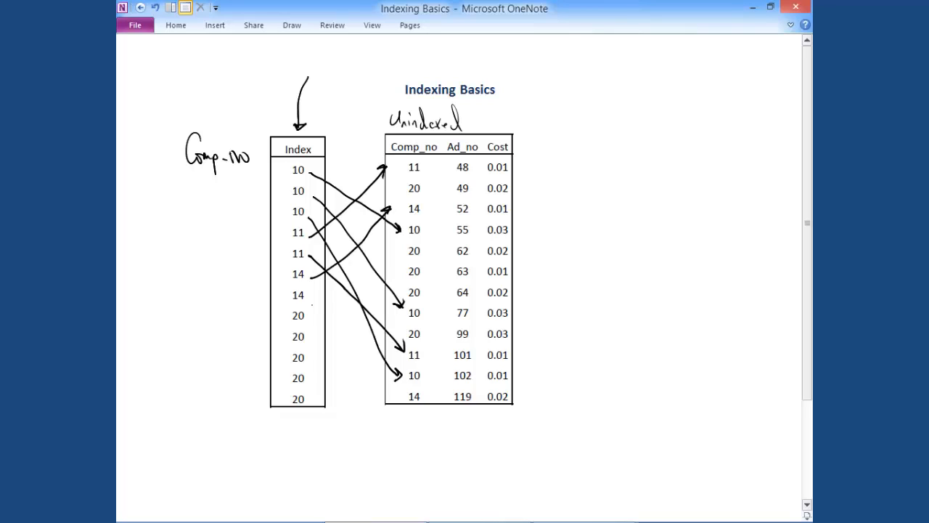
left_click_drag(309, 298, 403, 396)
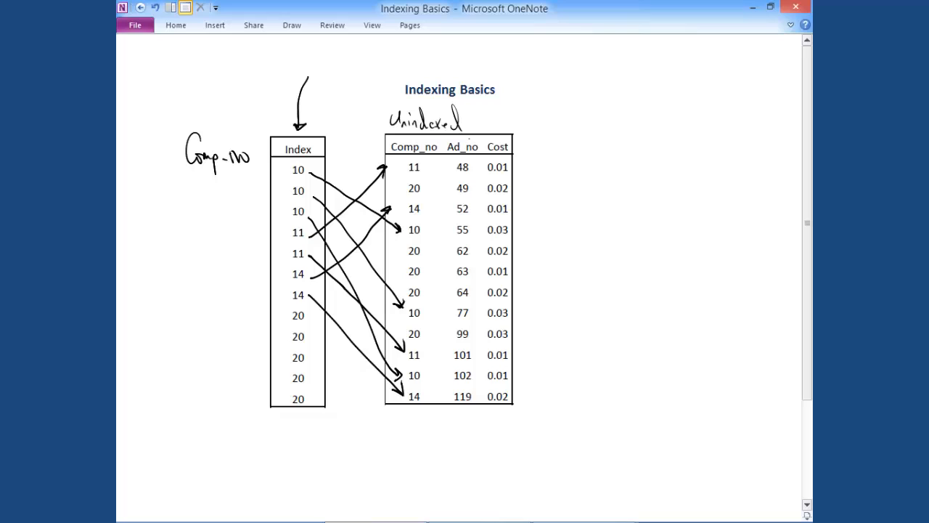
left_click_drag(528, 123, 541, 178)
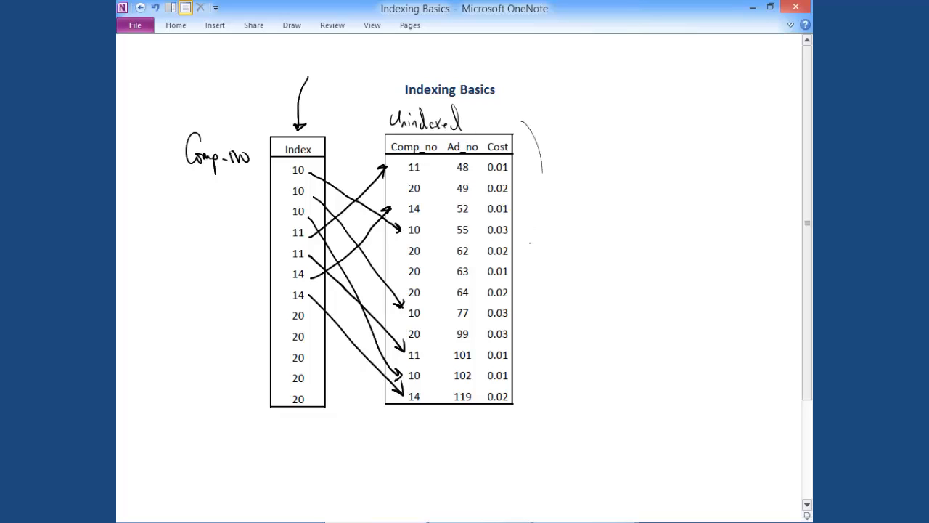
- Ink a tall brace right of the table, a small arrow at index 11, and a long arrow
left_click_drag(540, 174, 541, 421)
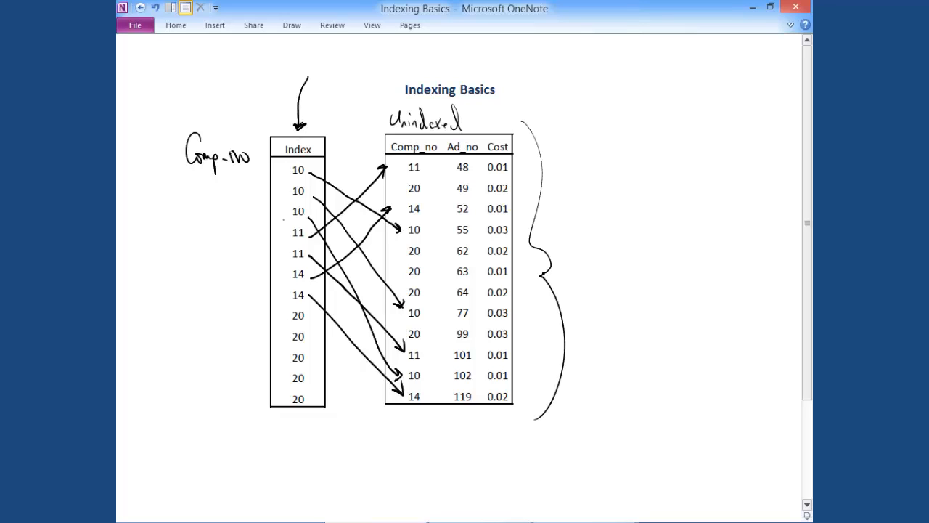
left_click_drag(272, 233, 289, 233)
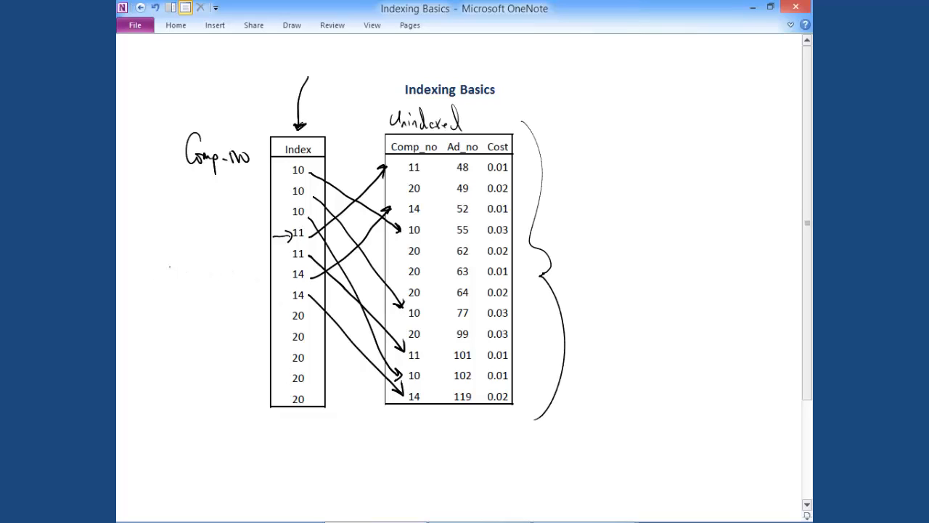
left_click_drag(161, 267, 225, 268)
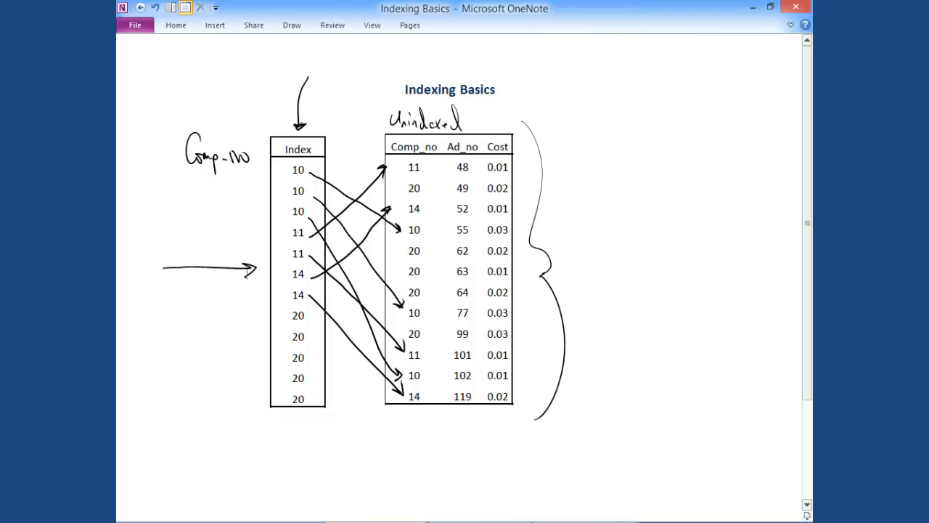
- Circle the first 11 in the Index and bracket the next 11 and 14
left_click_drag(290, 229, 305, 236)
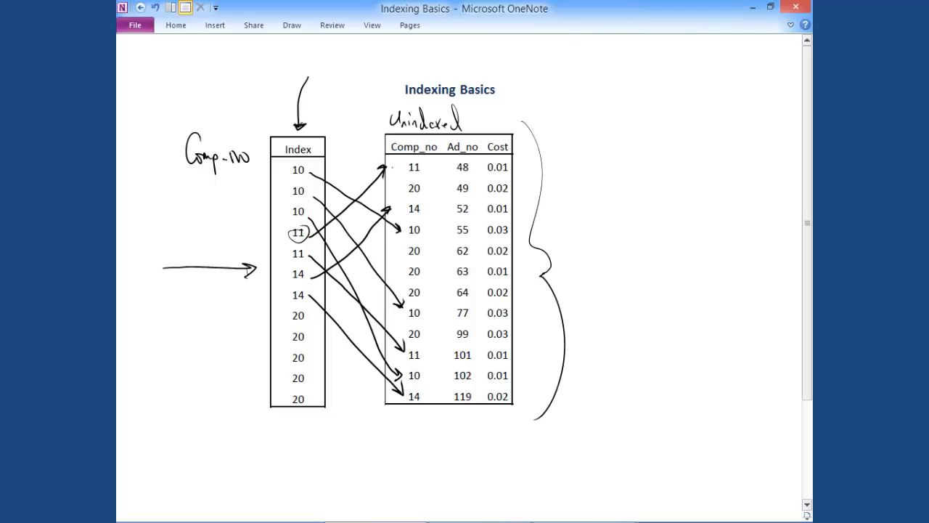
left_click_drag(289, 247, 287, 260)
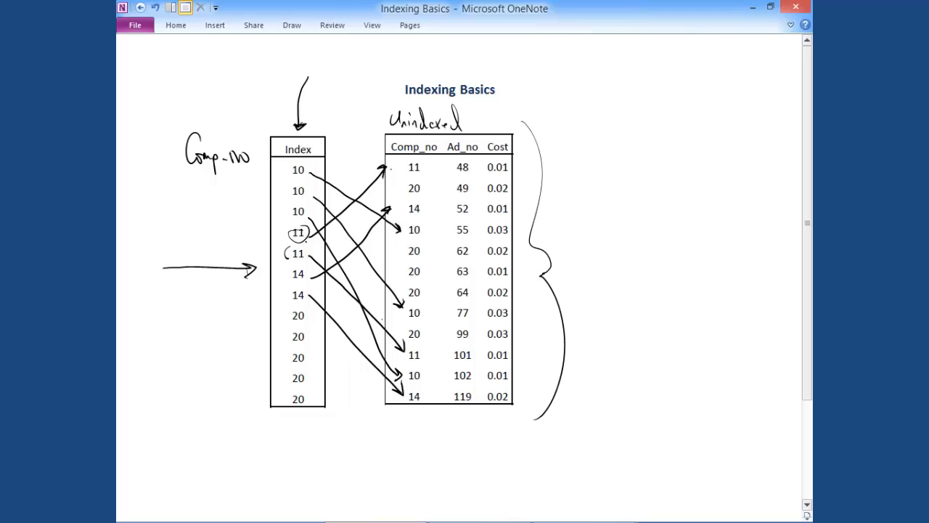
left_click_drag(289, 265, 287, 279)
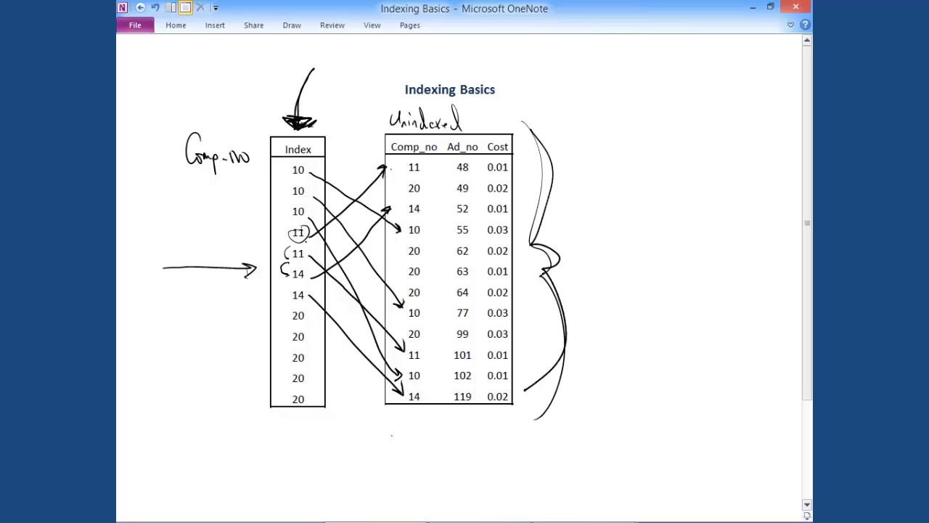
- Ink upward arrows under the tables and a tall bracket with a top mark left of the Index
left_click_drag(408, 468, 413, 413)
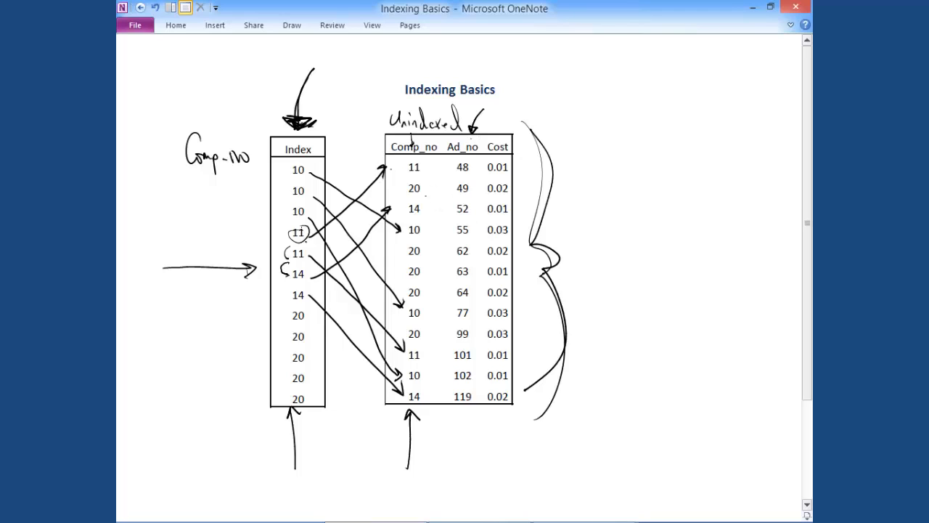
left_click_drag(174, 134, 132, 287)
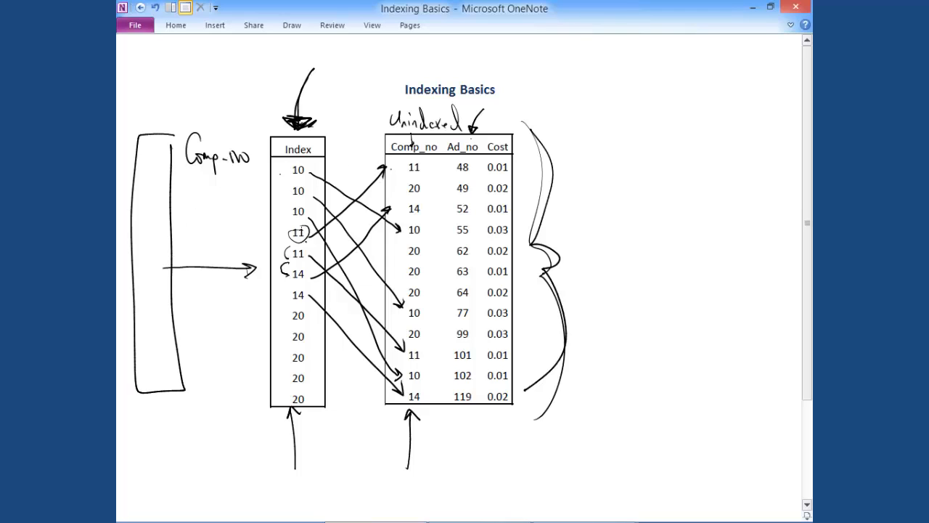
left_click_drag(145, 155, 170, 154)
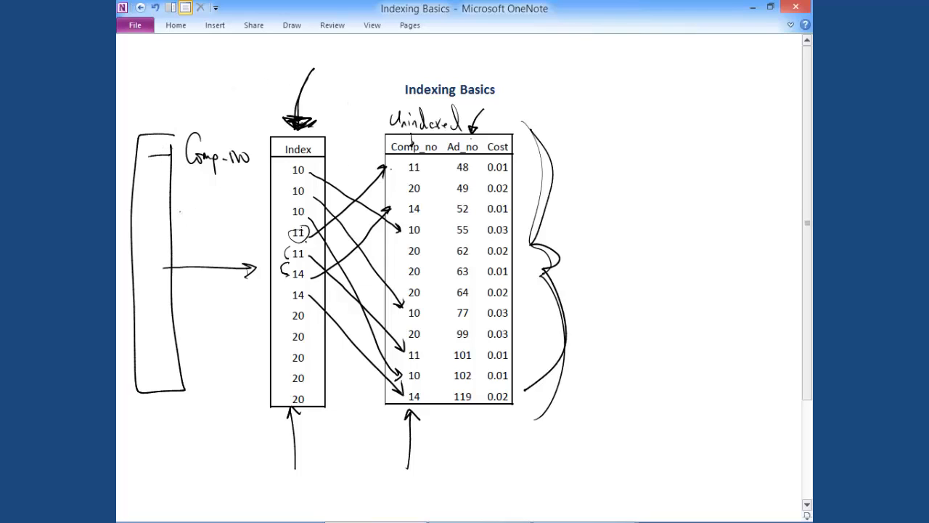